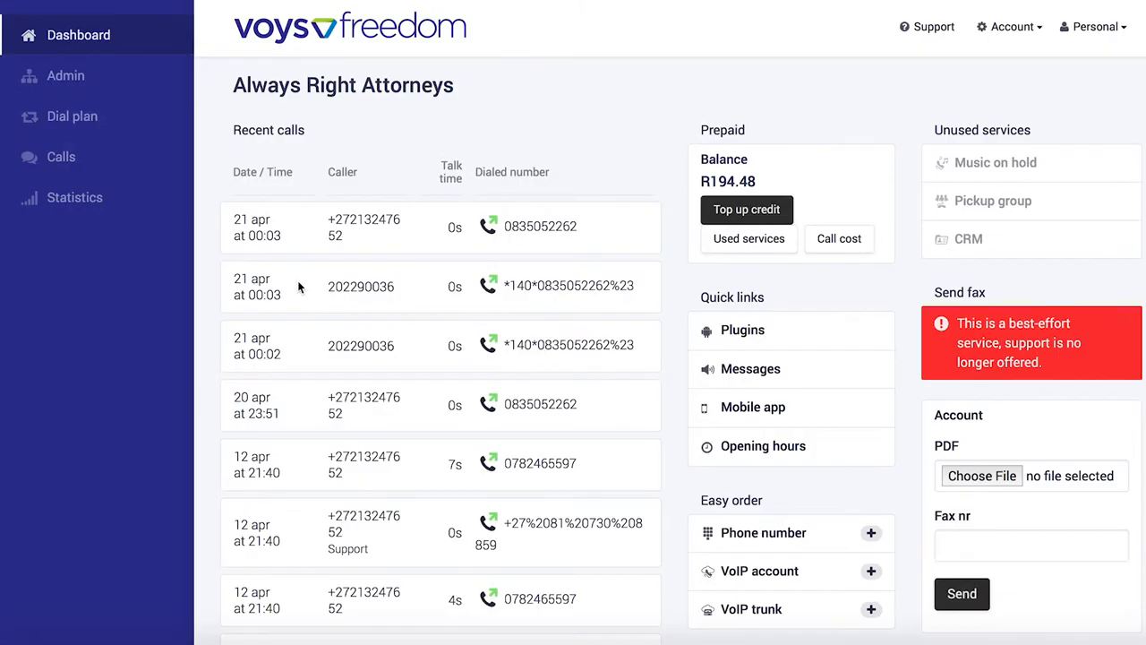
- Start a new music-on-hold playlist named 'MOH' from the Admin features
click(65, 75)
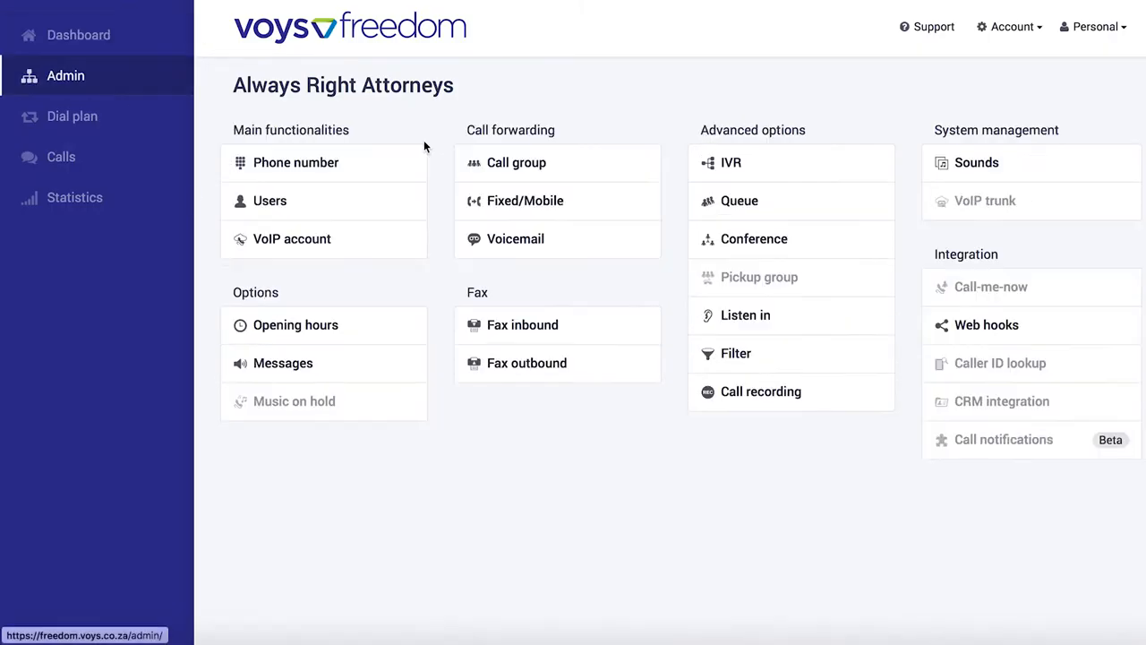
click(294, 400)
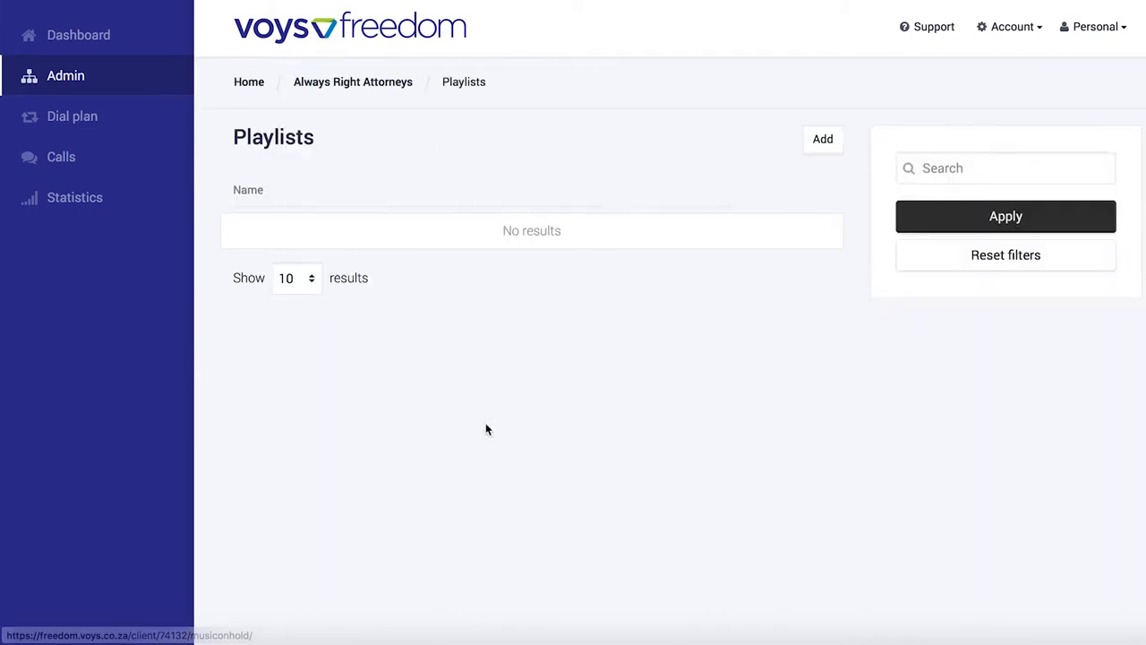
click(821, 138)
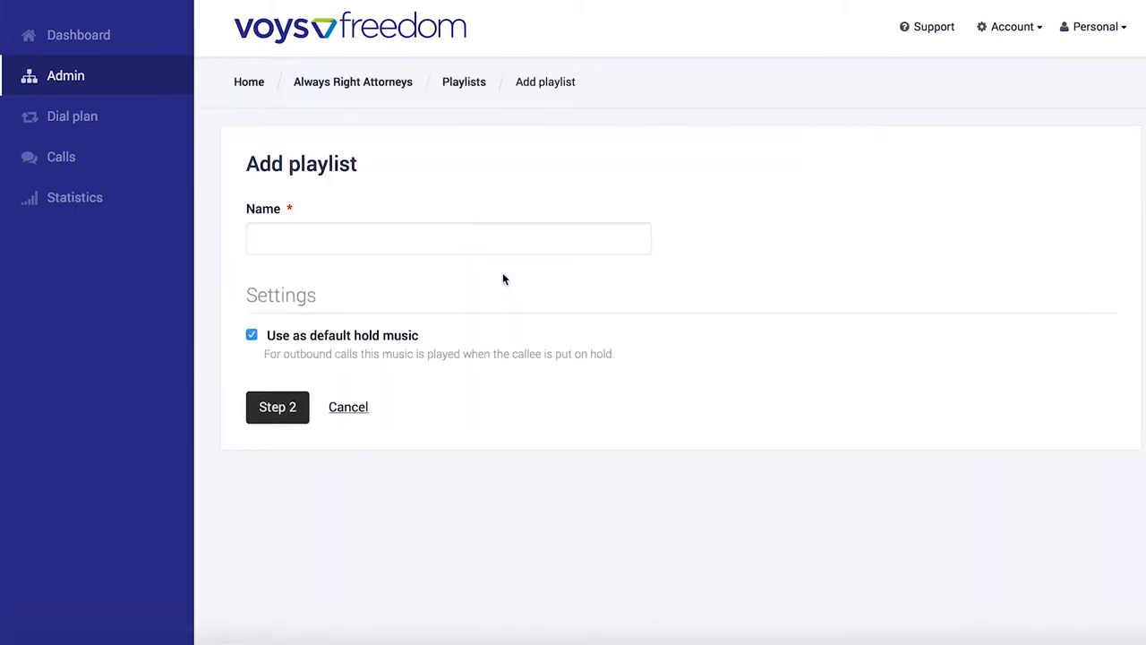
text(MO)
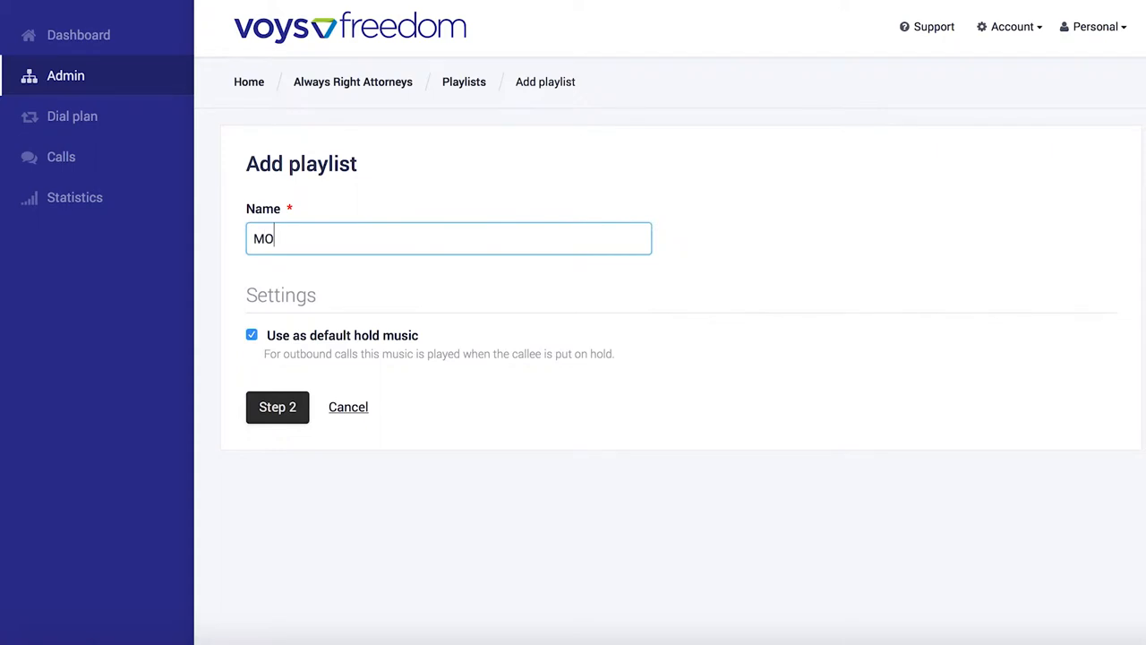
text(H)
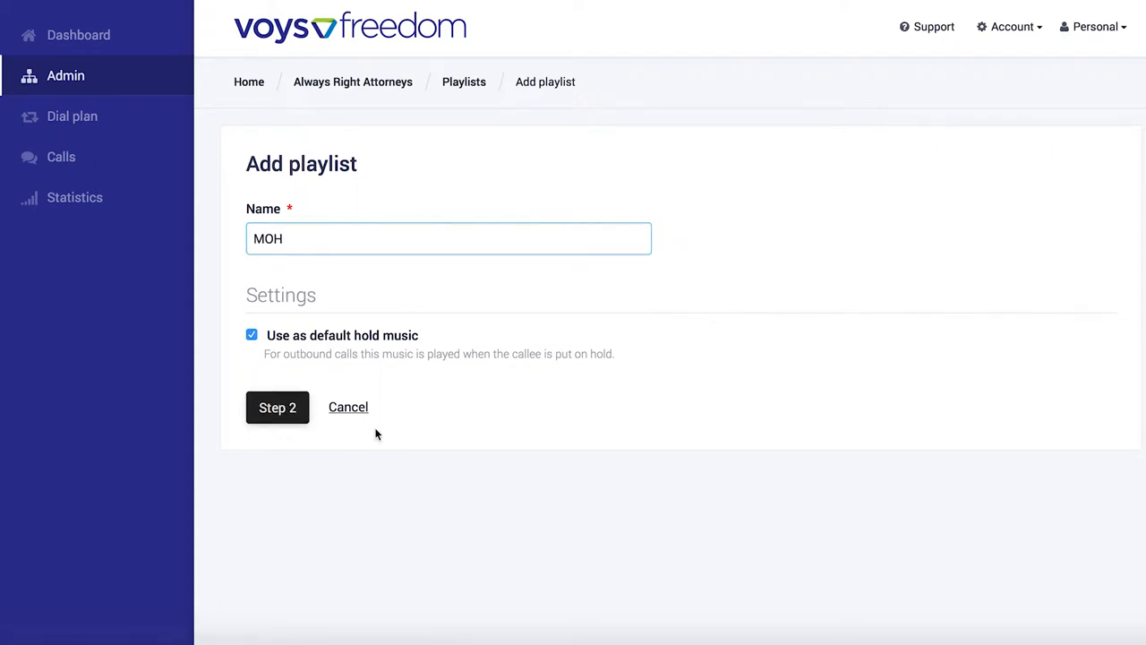
- Upload MOH1.mp3 as the playlist's first audio file
click(277, 406)
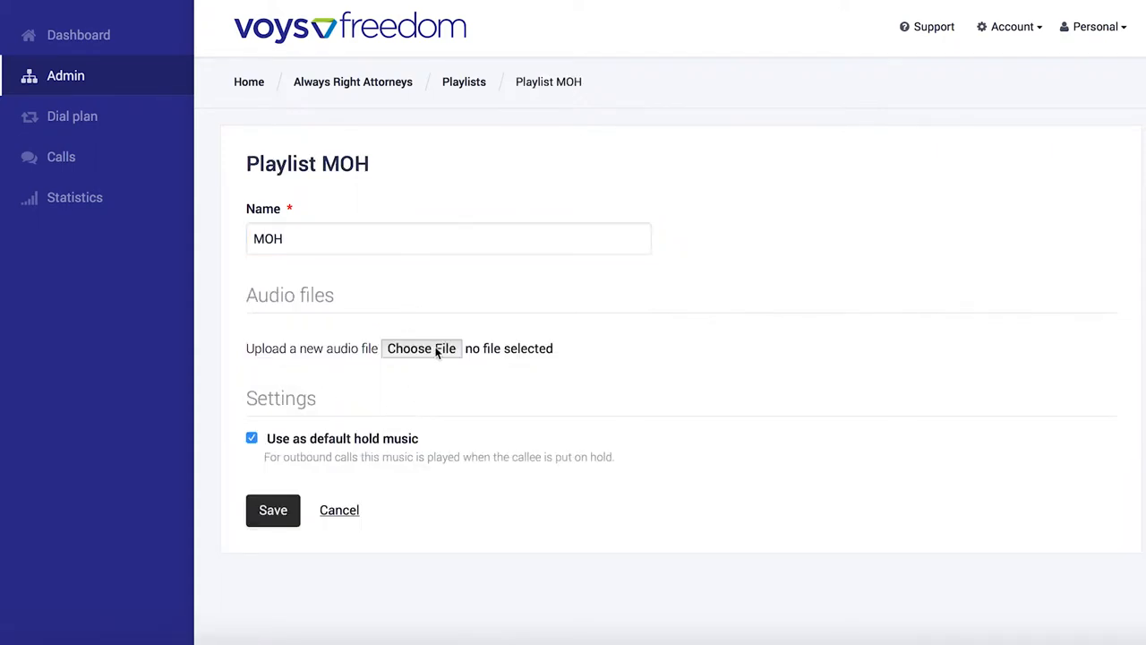
click(421, 349)
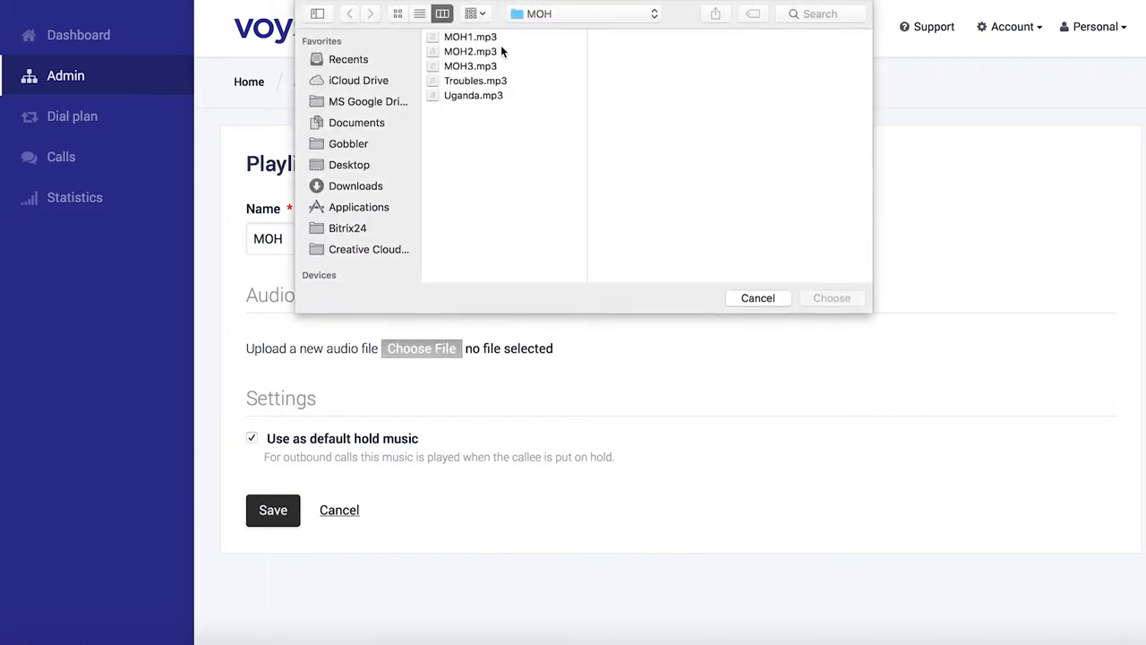
click(470, 37)
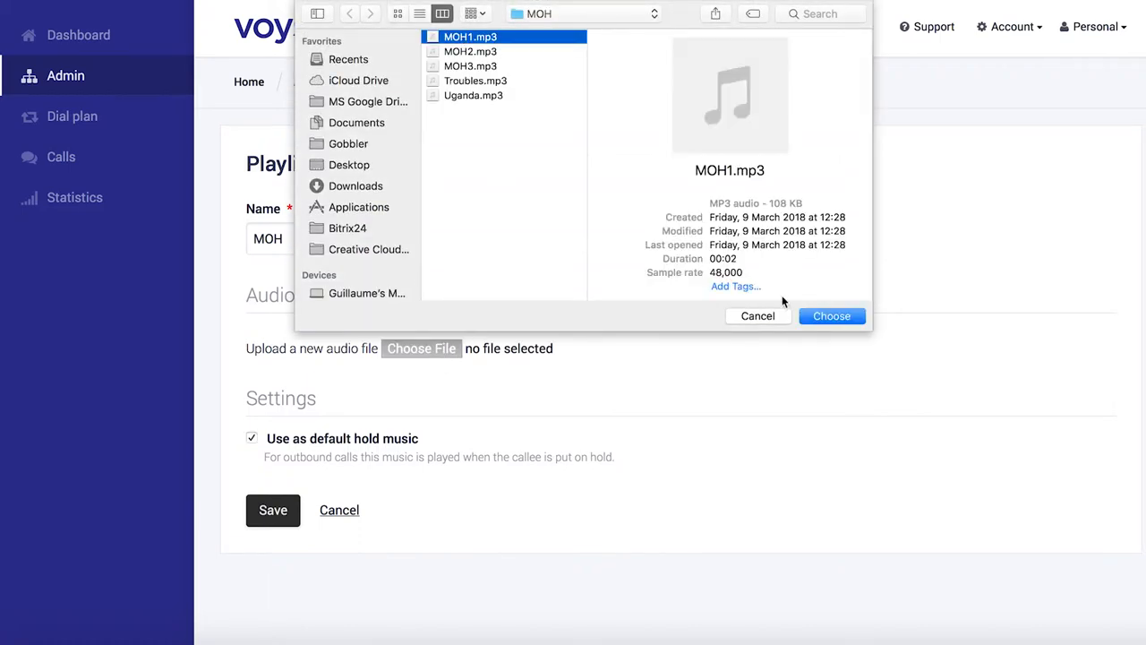
click(831, 316)
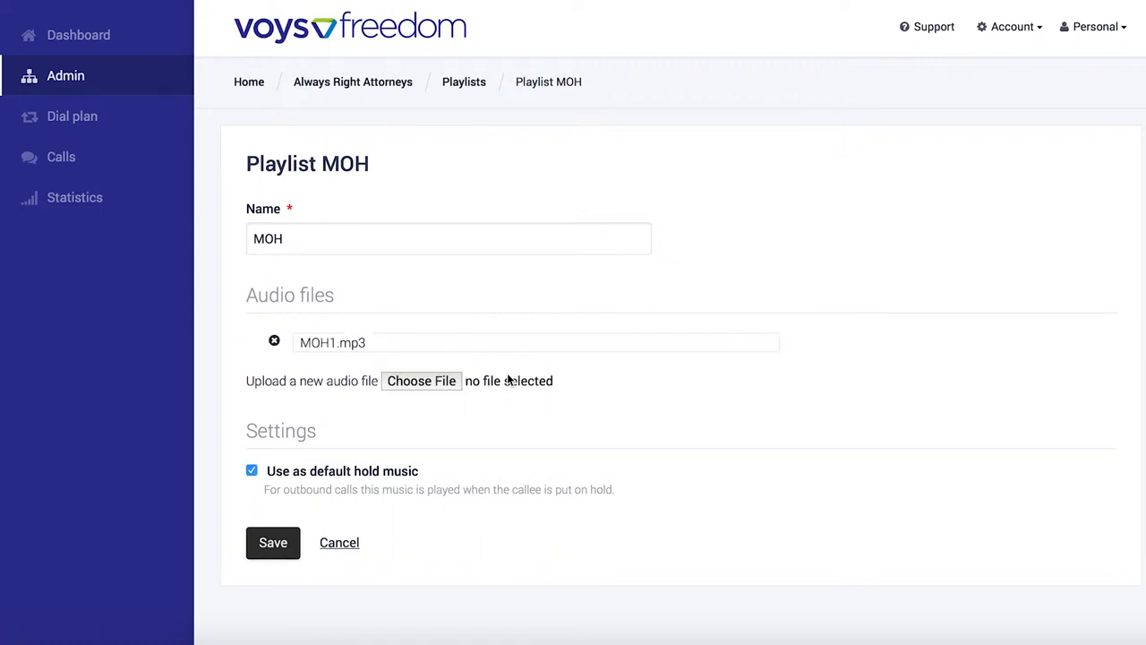
mouse_move(446, 421)
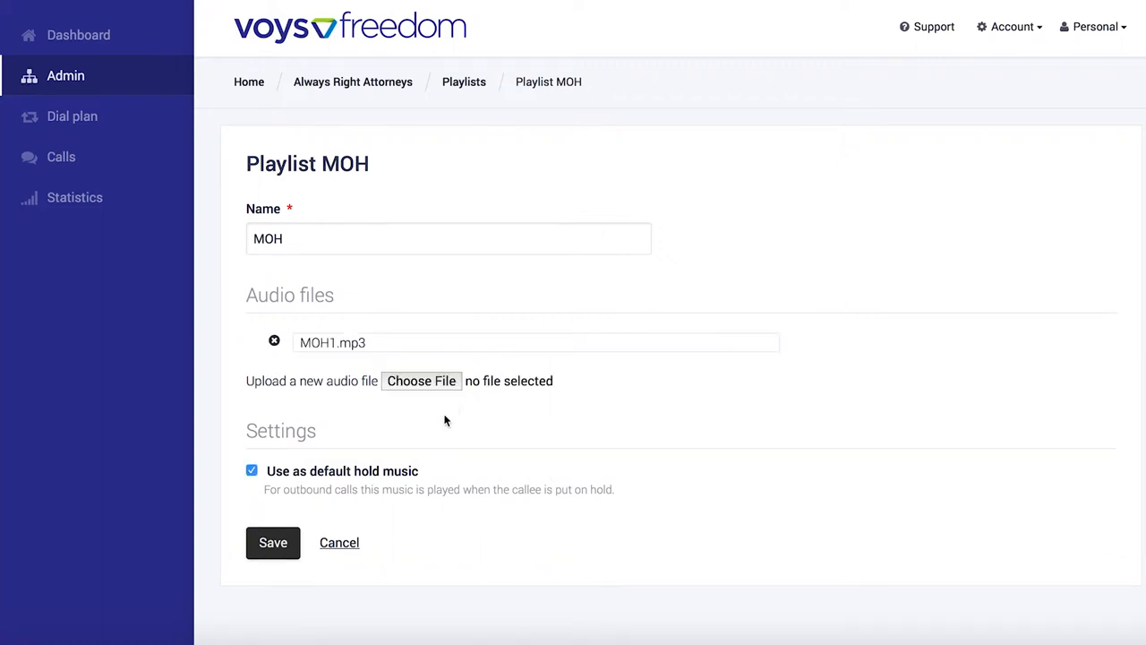
- Upload MOH2.mp3 as the second audio file
click(421, 381)
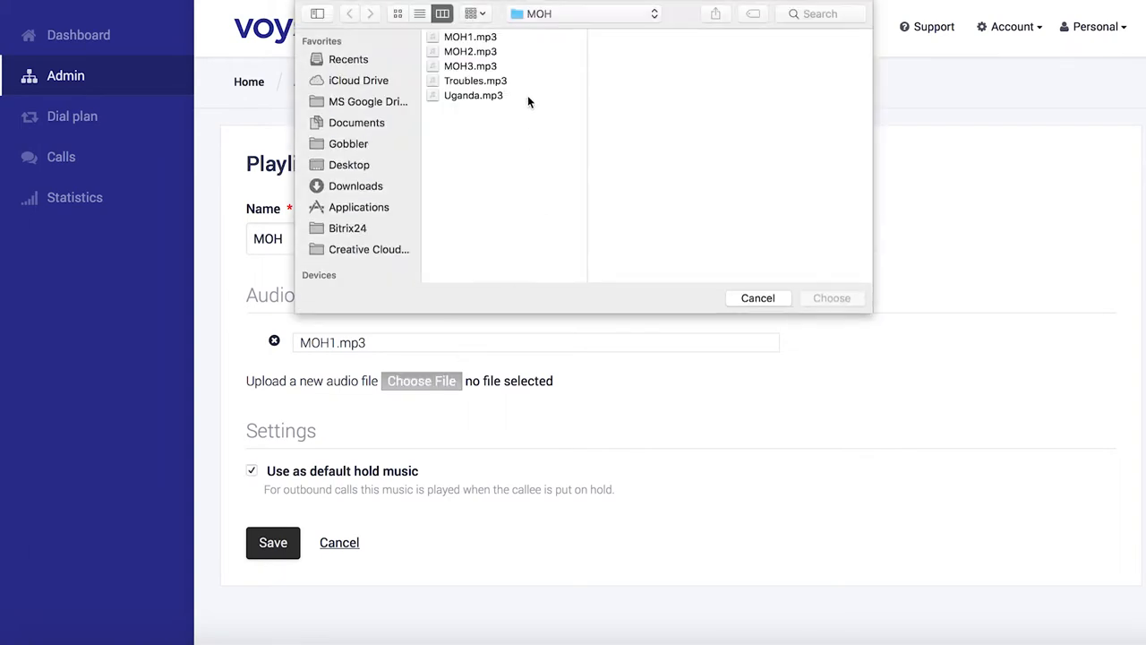
click(471, 51)
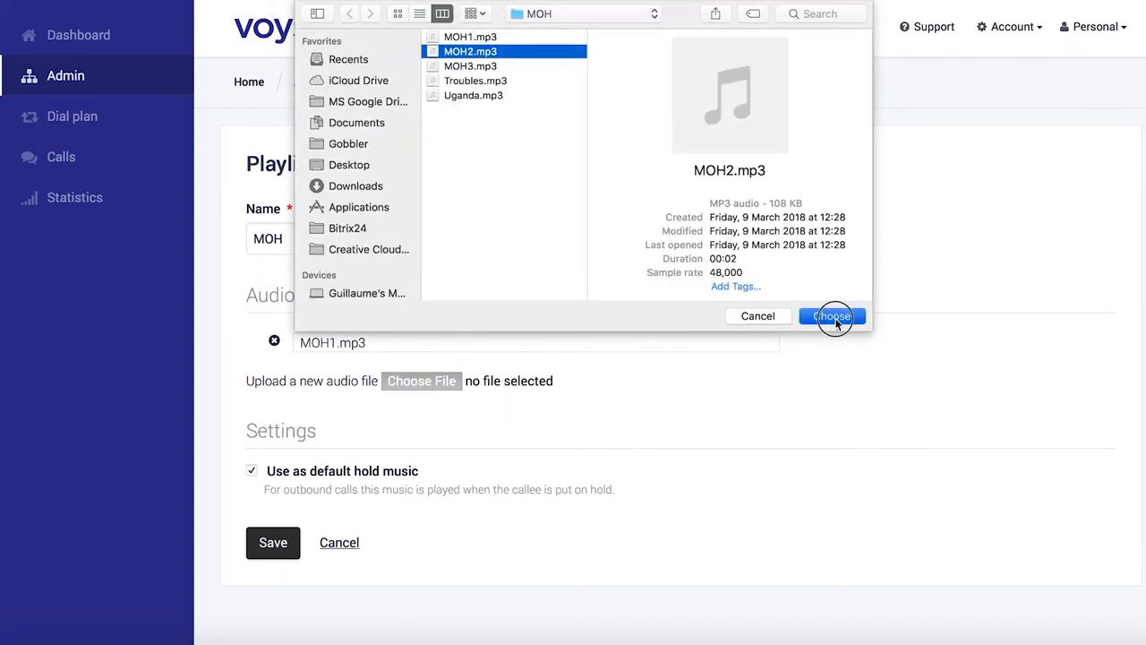
click(831, 316)
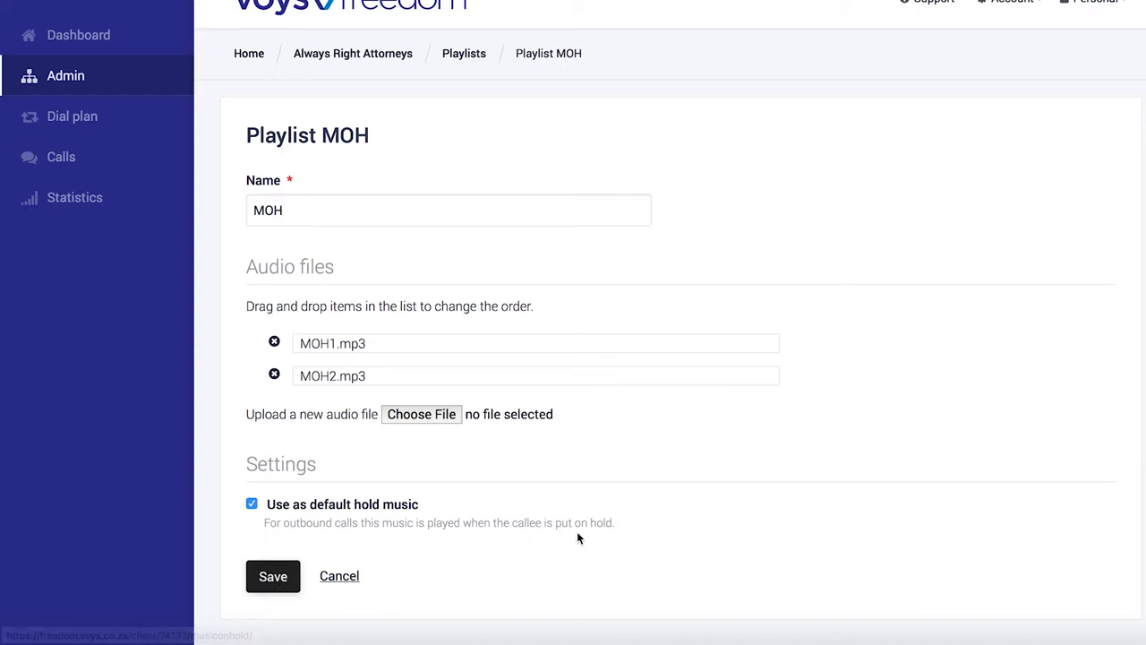
- Save the MOH playlist and go to the Dial plan list
click(273, 576)
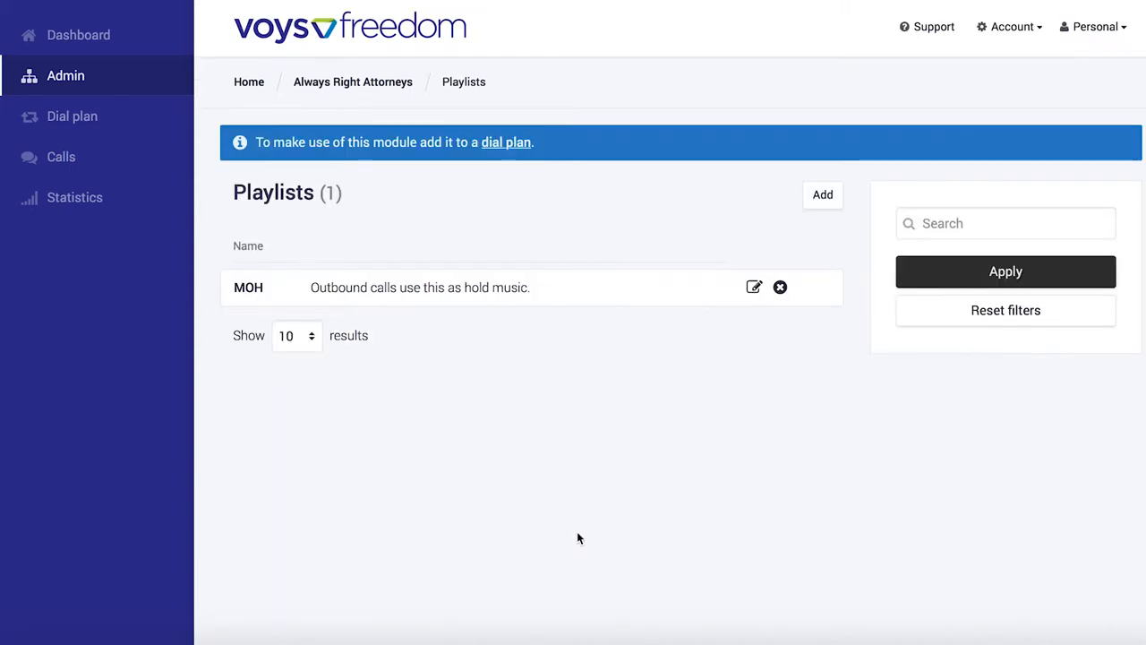
mouse_move(79, 35)
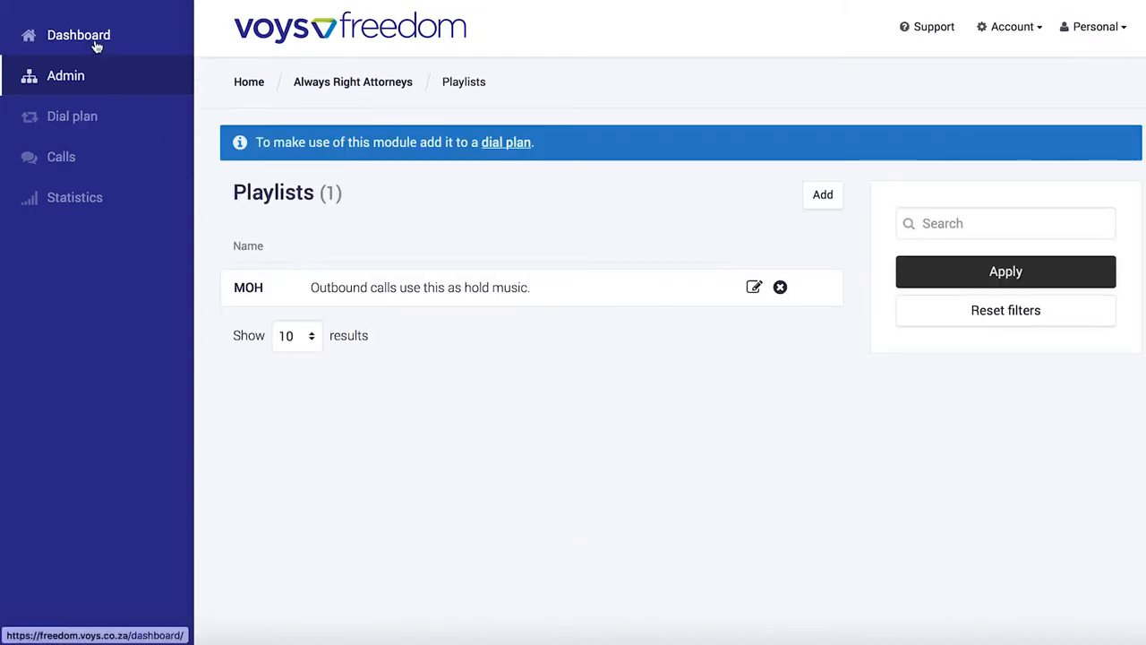
click(72, 116)
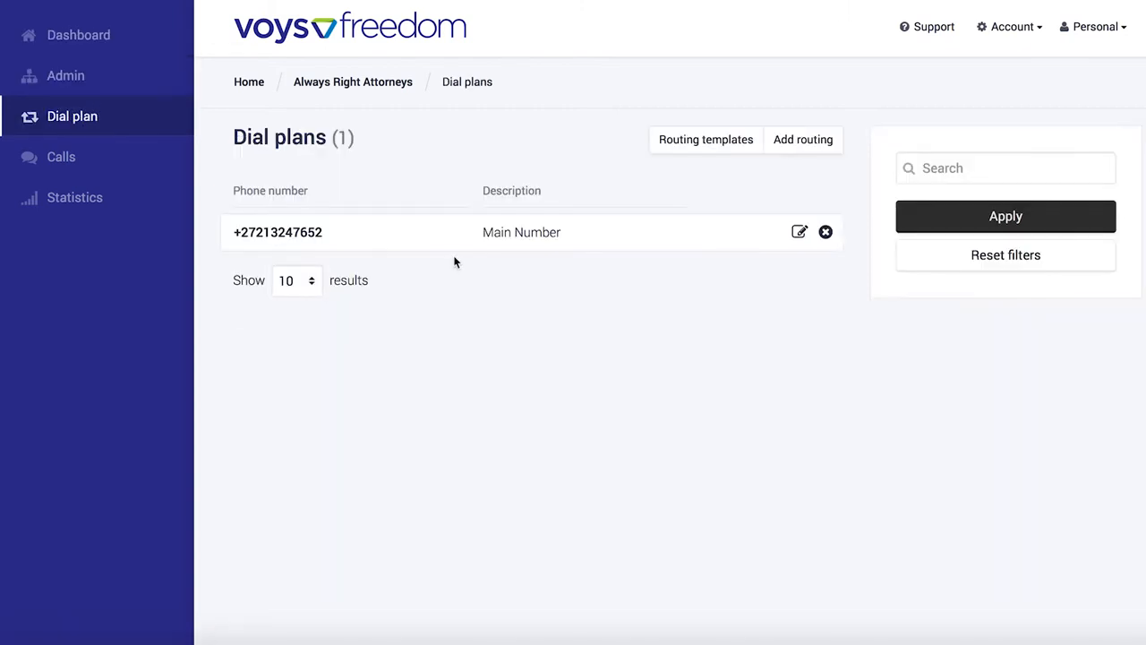
mouse_move(388, 302)
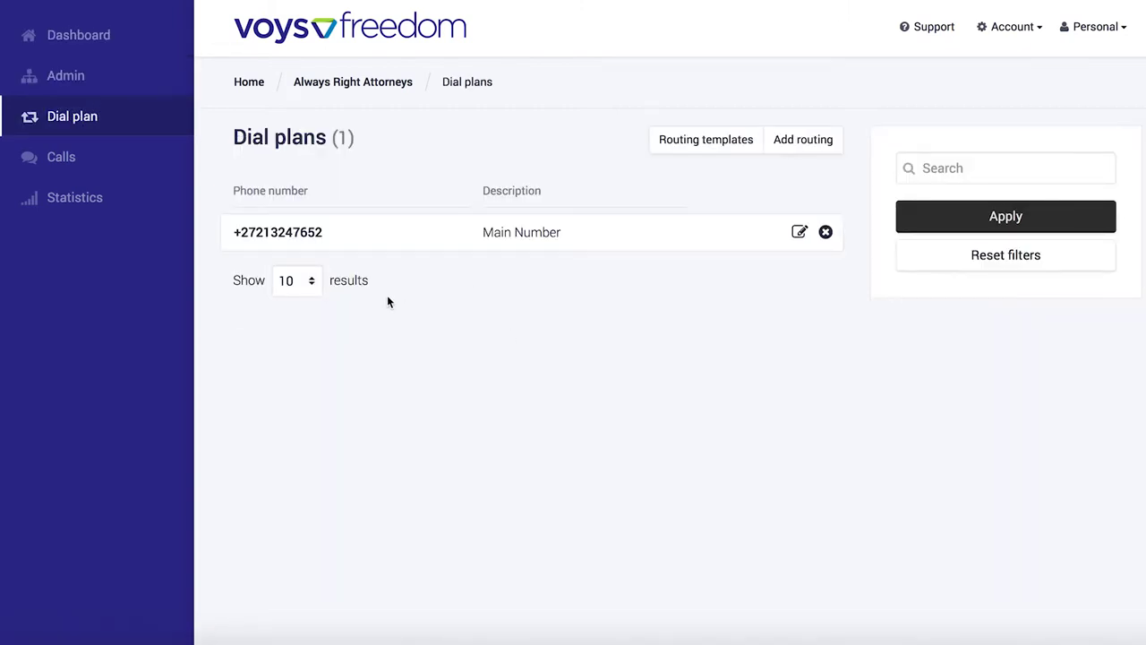
- Insert a Music on hold step playing MOH at the top of Main Number
click(798, 232)
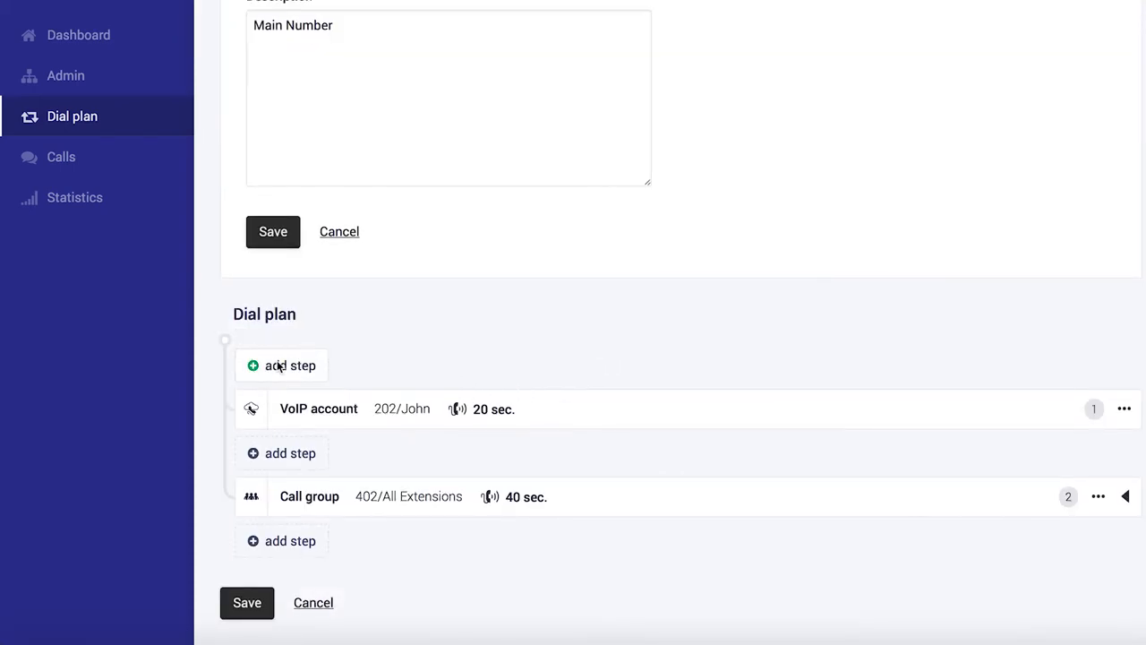
click(290, 365)
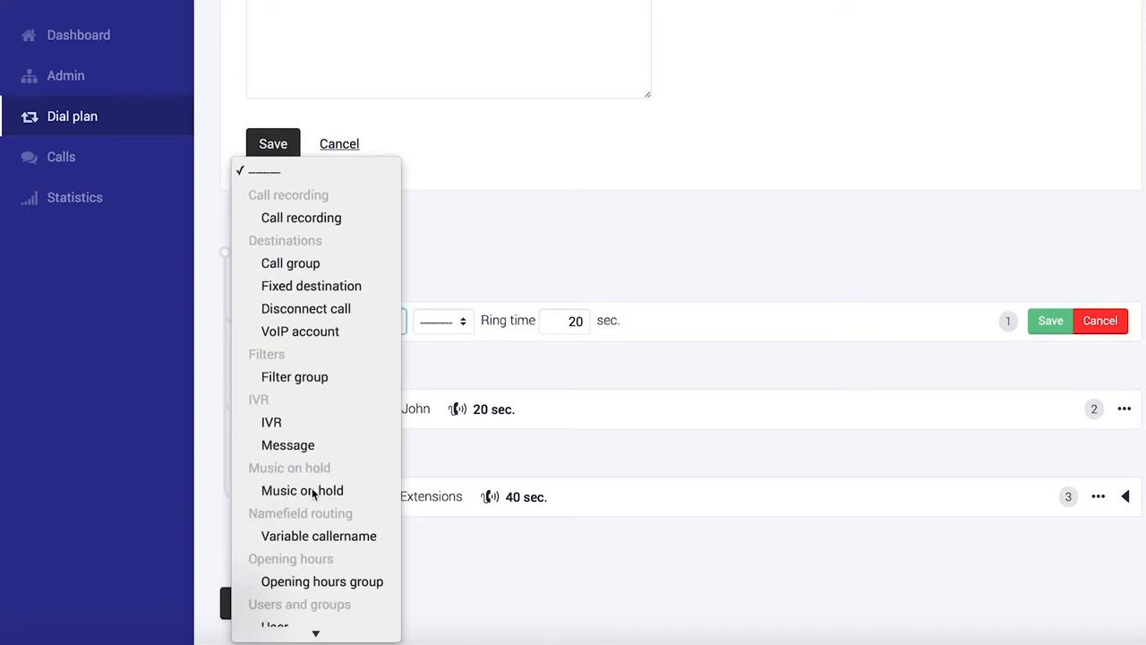
click(302, 490)
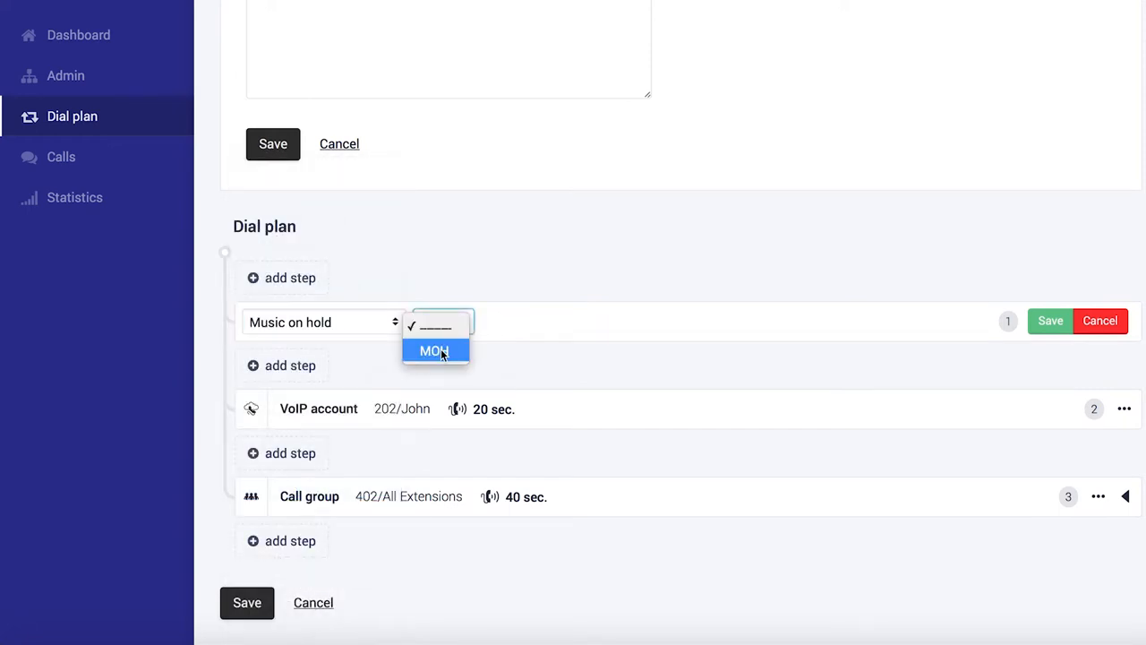
click(435, 349)
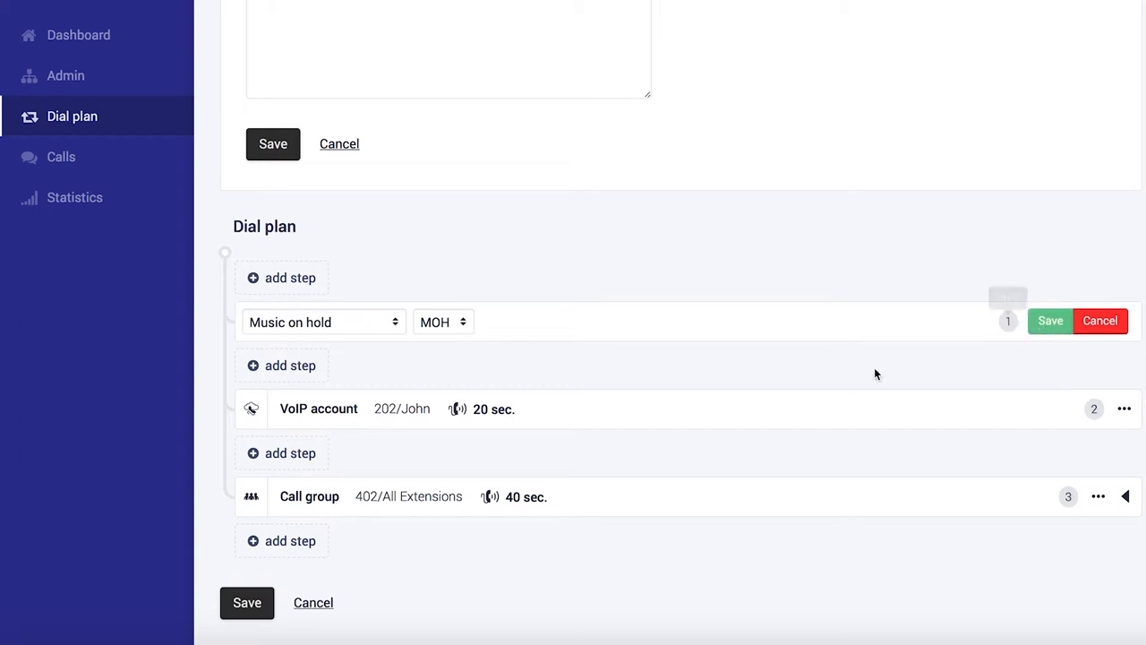
- Confirm the music on hold step and save the Main Number dial plan
click(1050, 321)
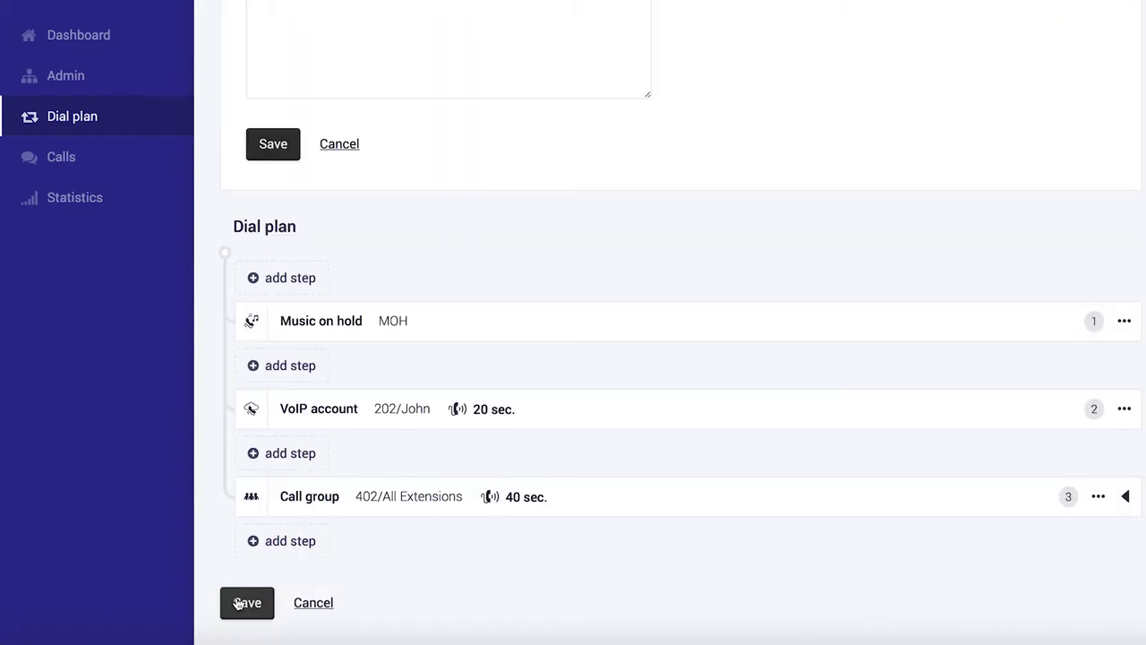
click(247, 602)
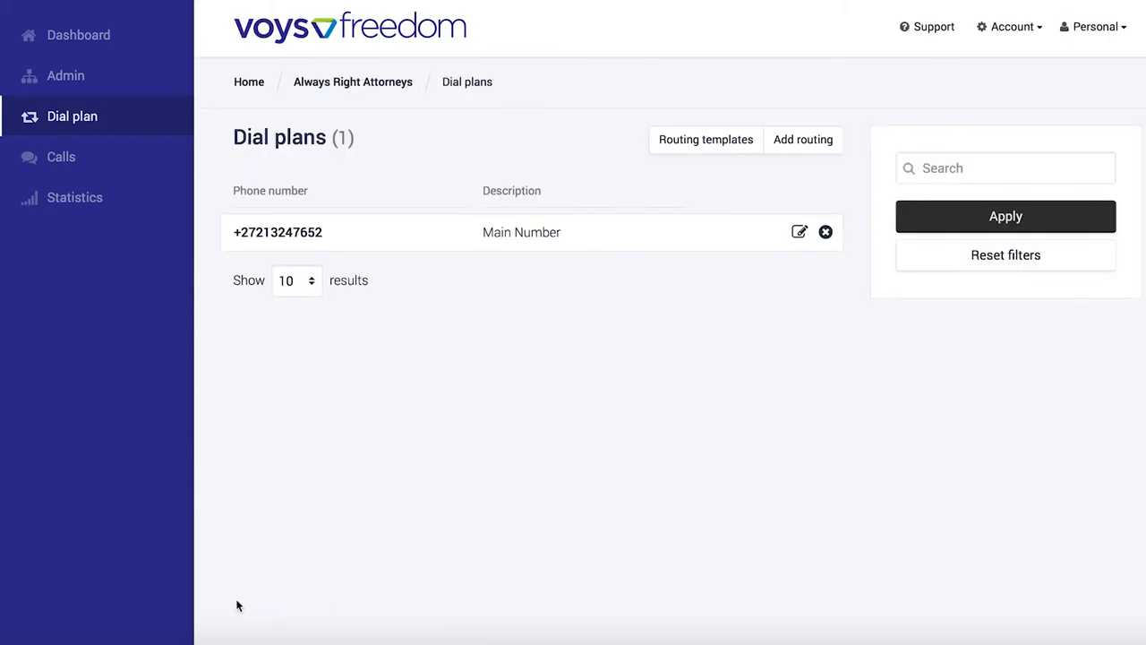